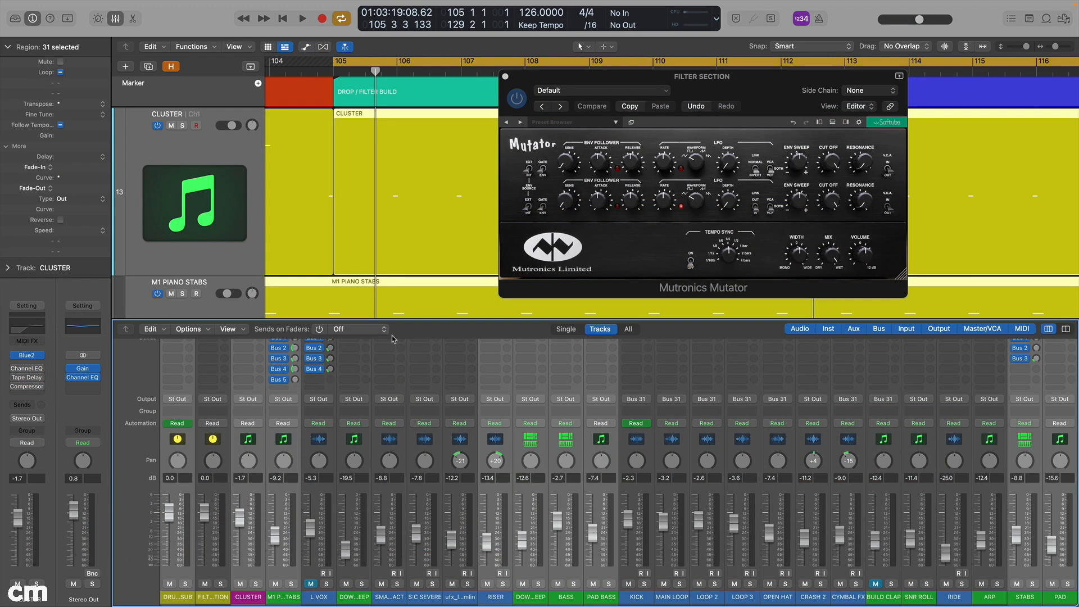
- Route the track's output to Bus 30, the FILTER SECTION bus
click(459, 398)
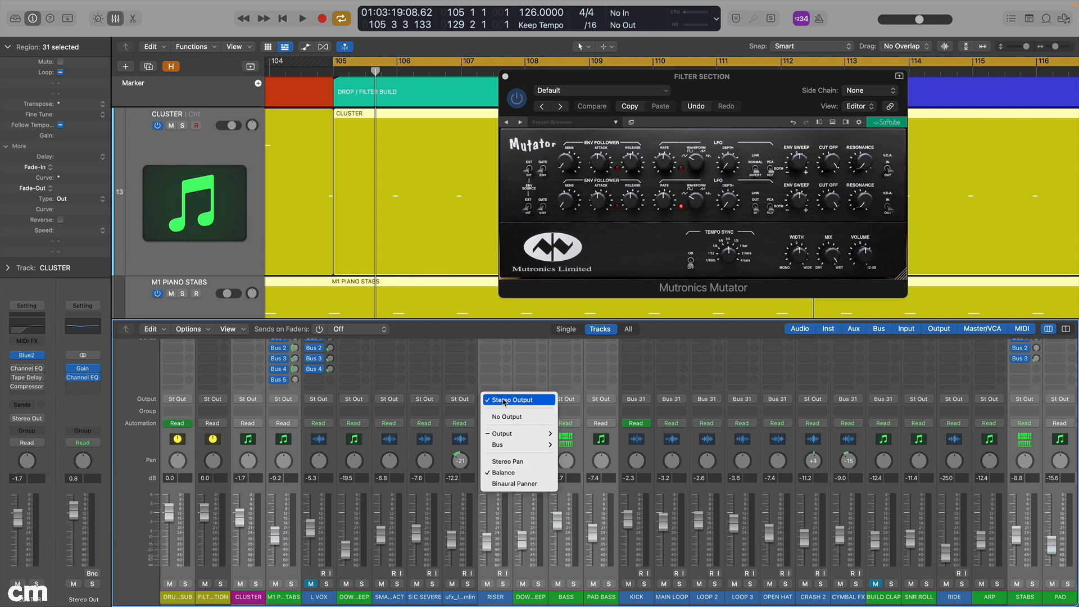
click(497, 443)
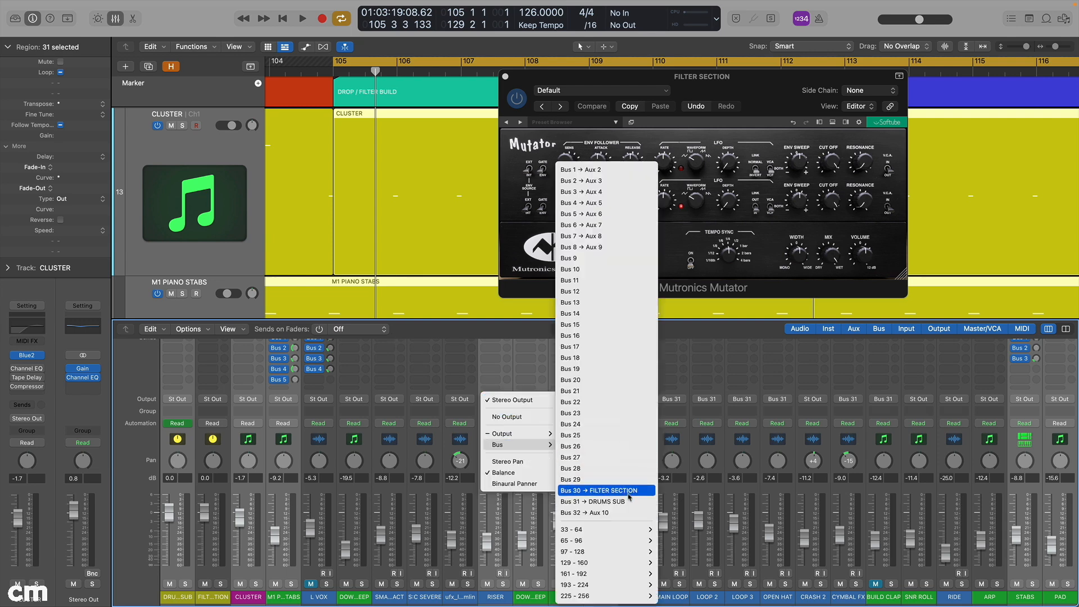
click(603, 489)
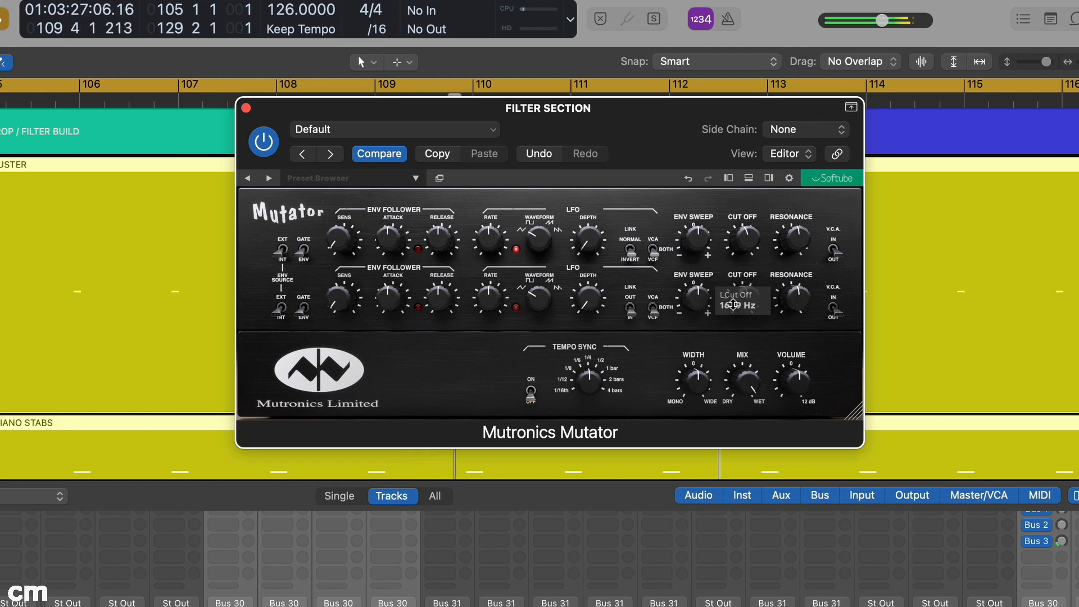
- Sweep the Mutator's left-channel CUT OFF knob upward
drag(741, 299, 746, 282)
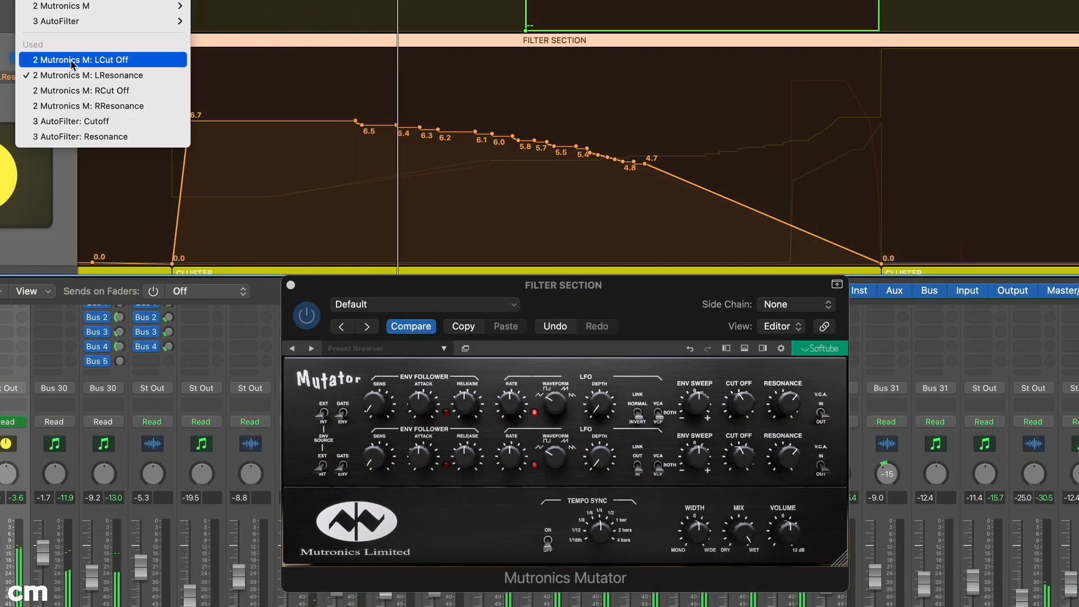
- Display the '2 Mutronics M: LCut Off' automation on the Filter Section track
click(79, 59)
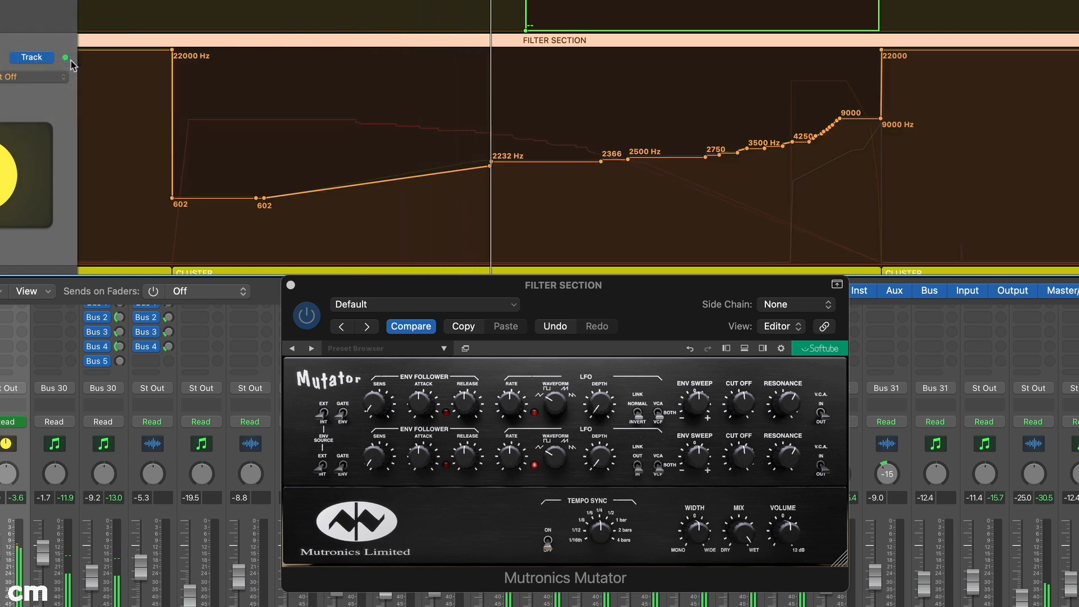
mouse_move(72, 65)
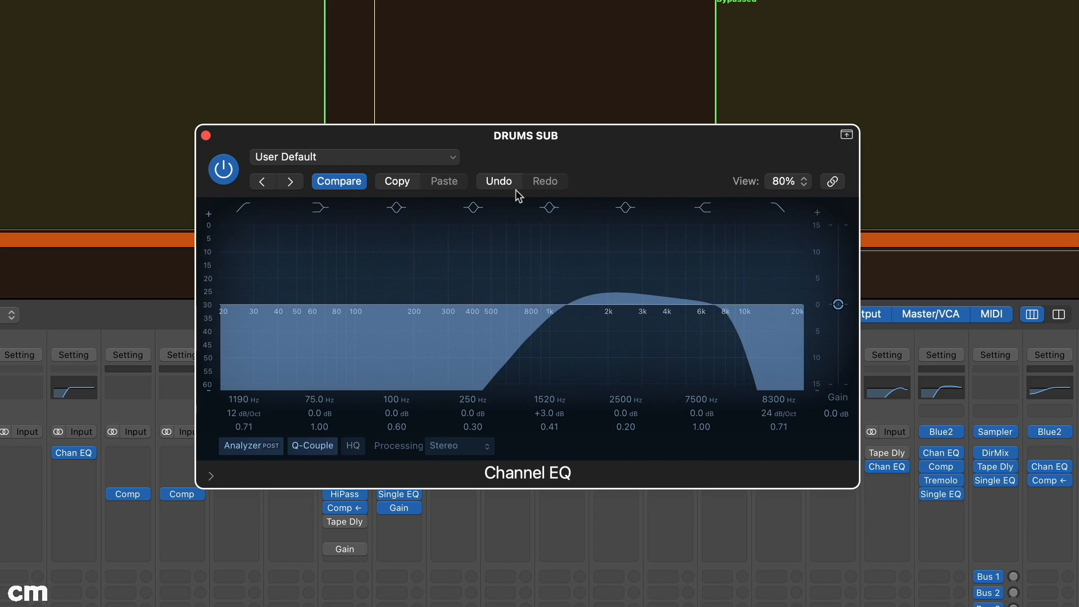
- Bypass the DRUMS SUB band-pass Channel EQ, then re-enable it to compare
click(223, 169)
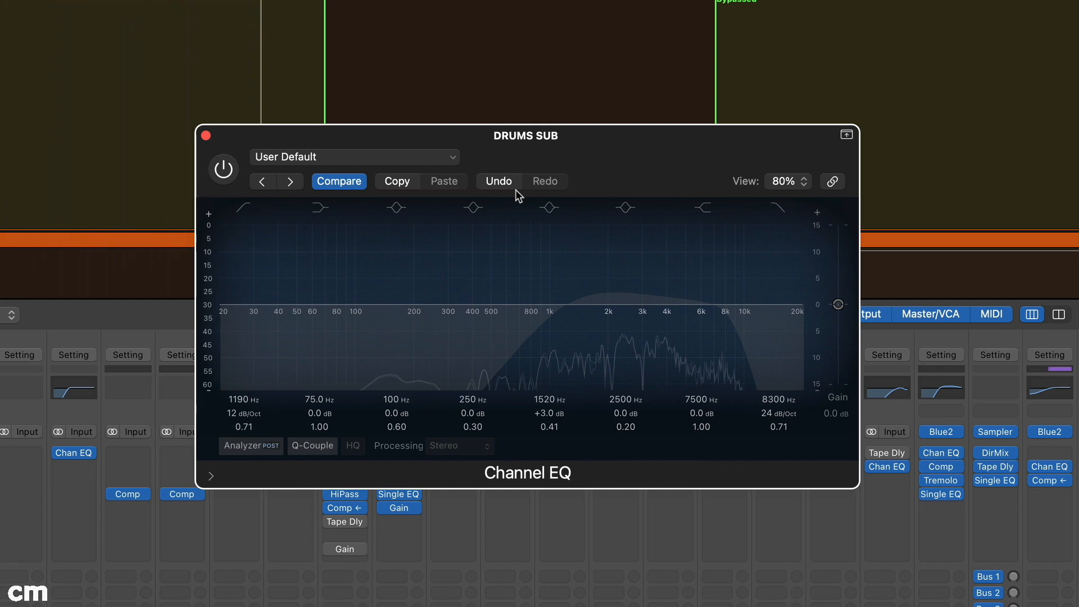
click(222, 169)
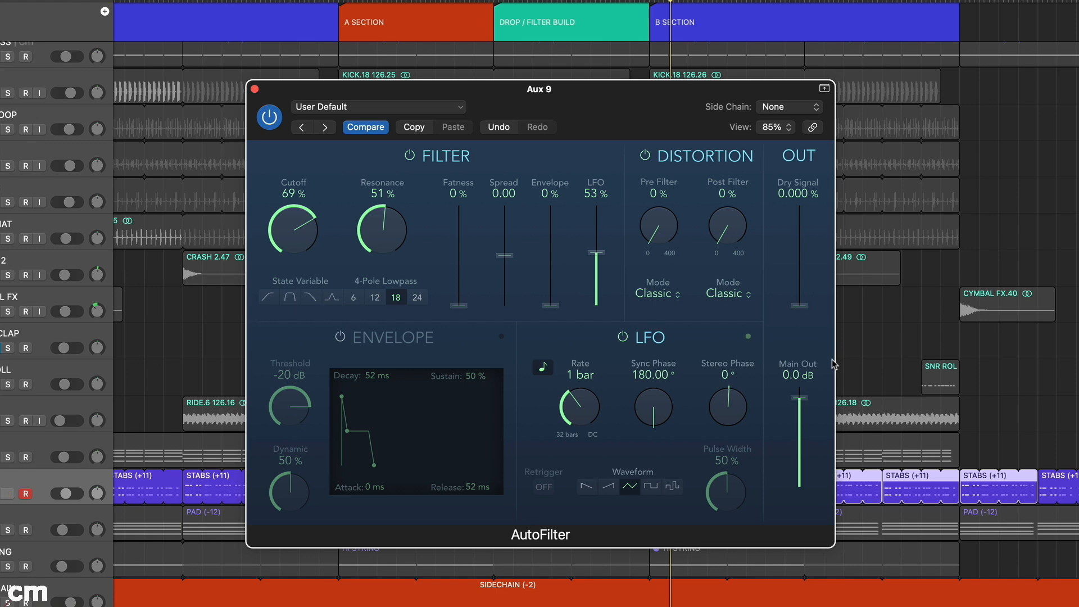
- Set Aux 9 AutoFilter cutoff to 40% and LFO stereo phase to +140°
click(7, 493)
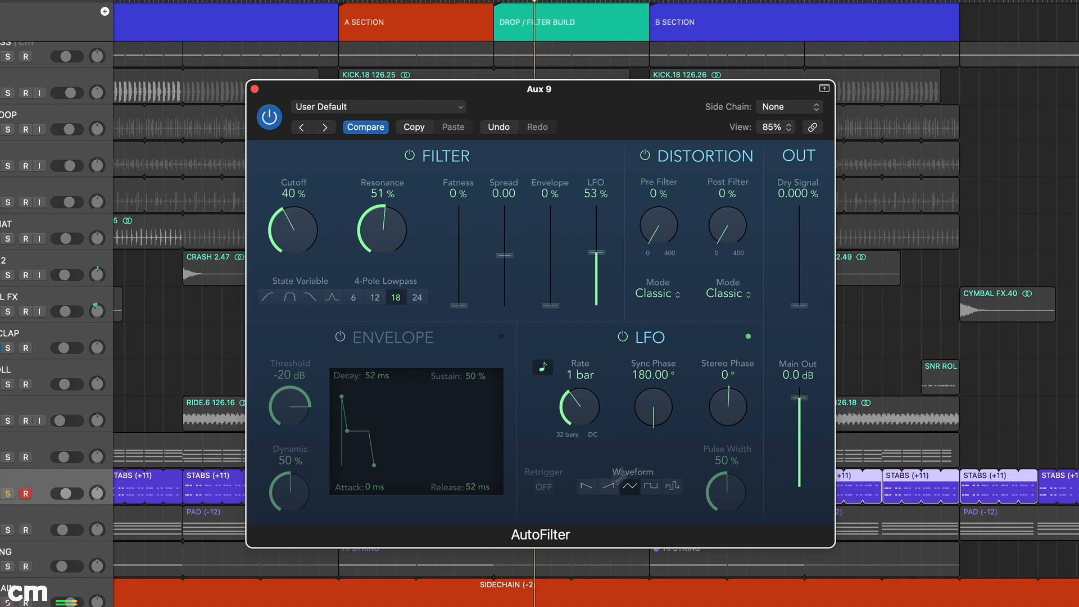
drag(726, 406, 726, 386)
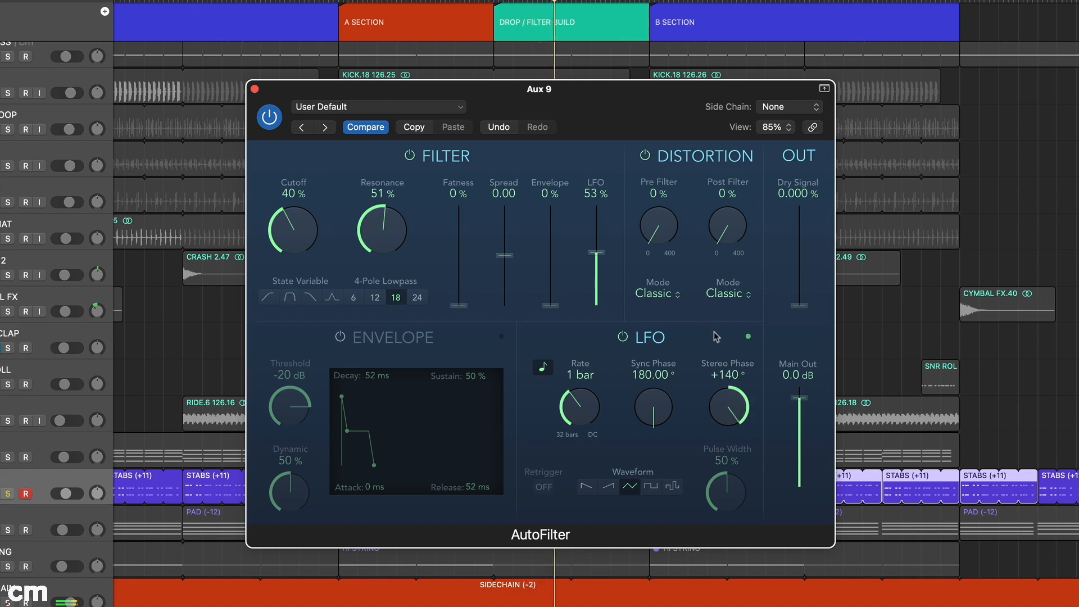